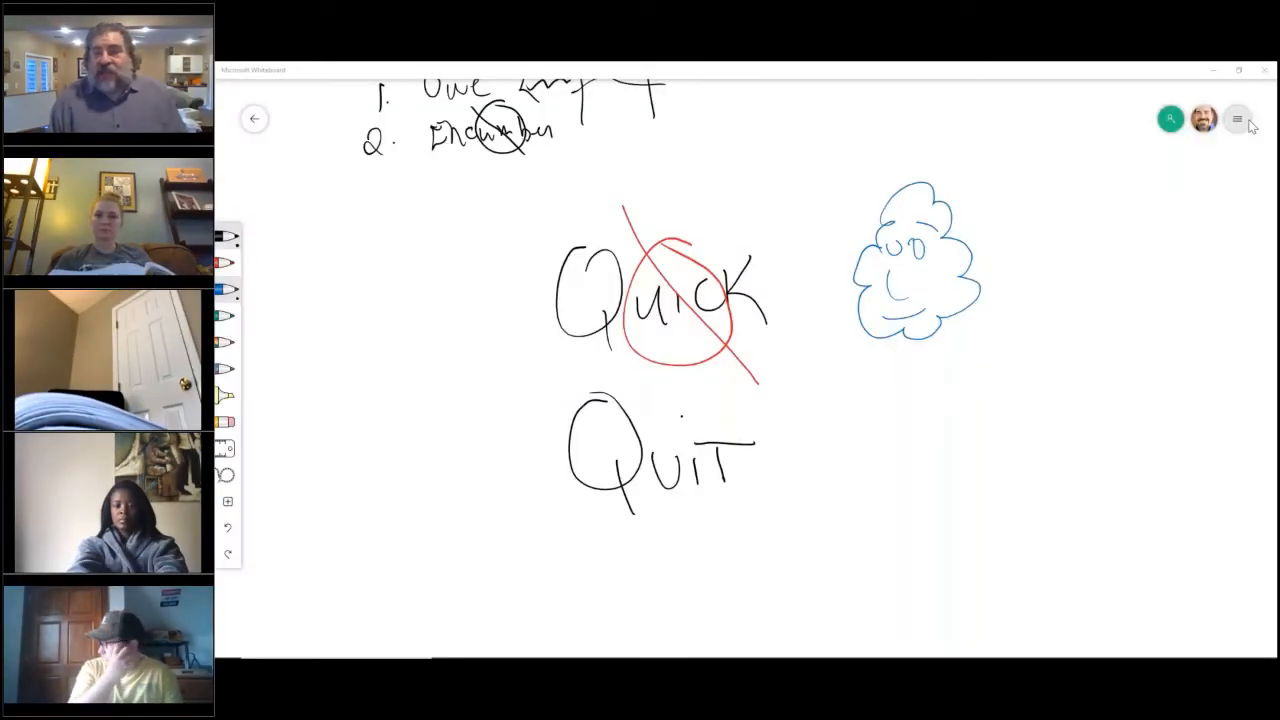
Step: Start a blank board and draw a stick figure labelled TRUSTOR in blue pen
left_click(1236, 120)
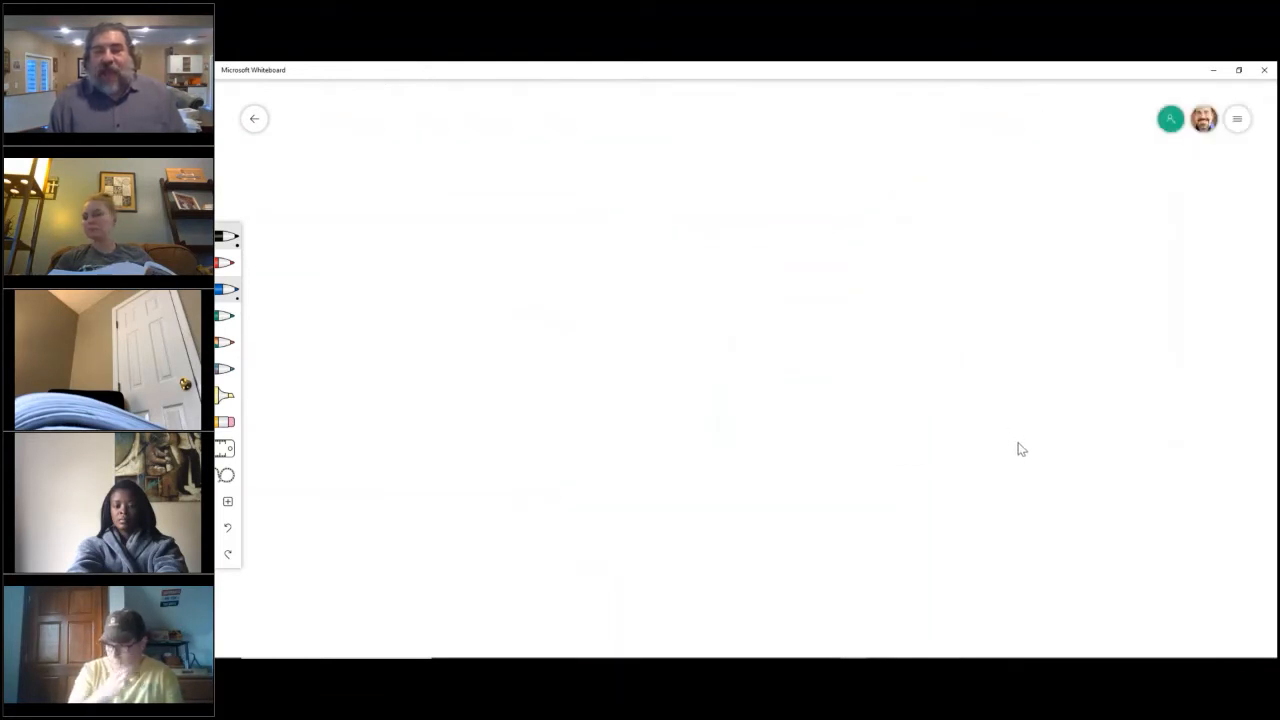
mouse_move(1026, 464)
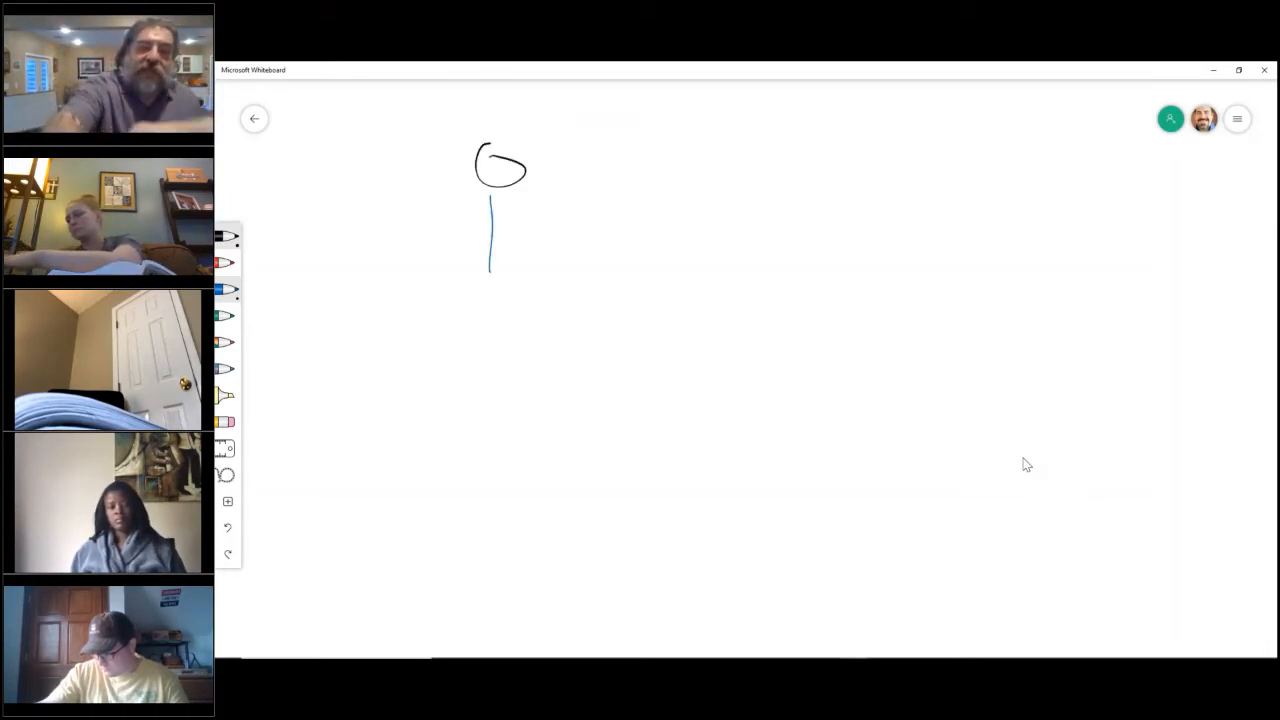
left_click_drag(460, 220, 530, 220)
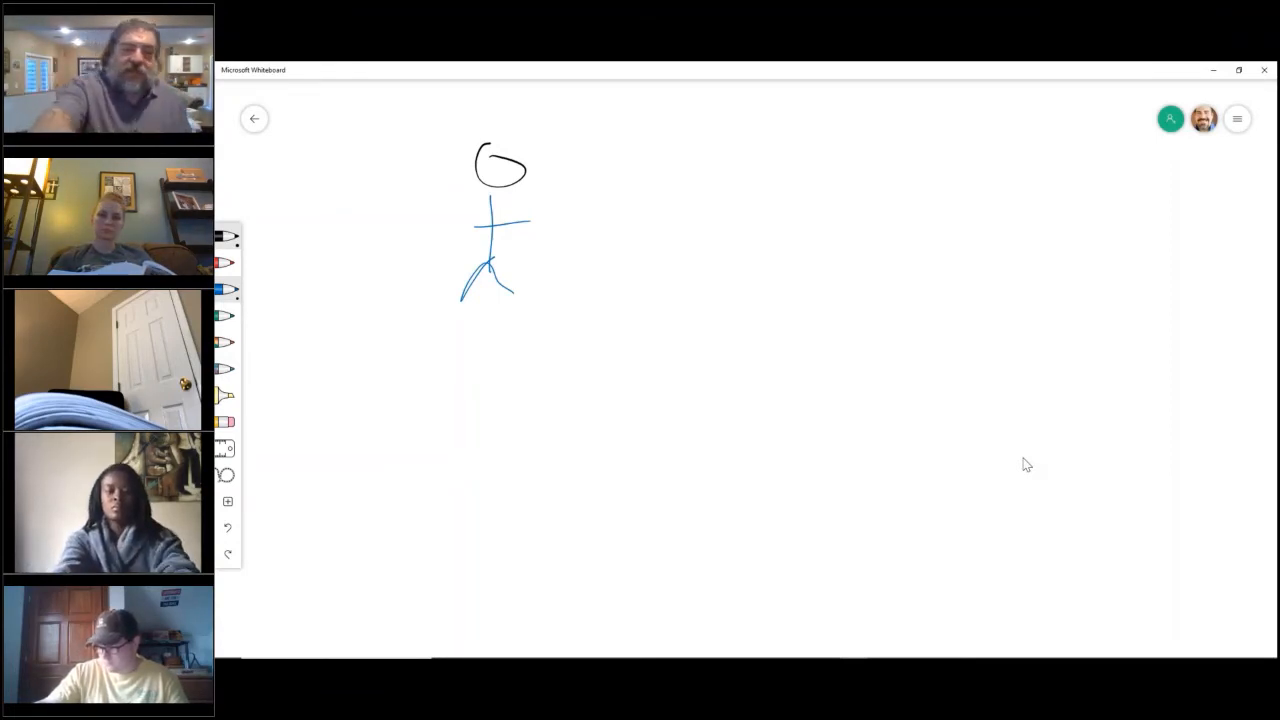
left_click_drag(410, 340, 520, 376)
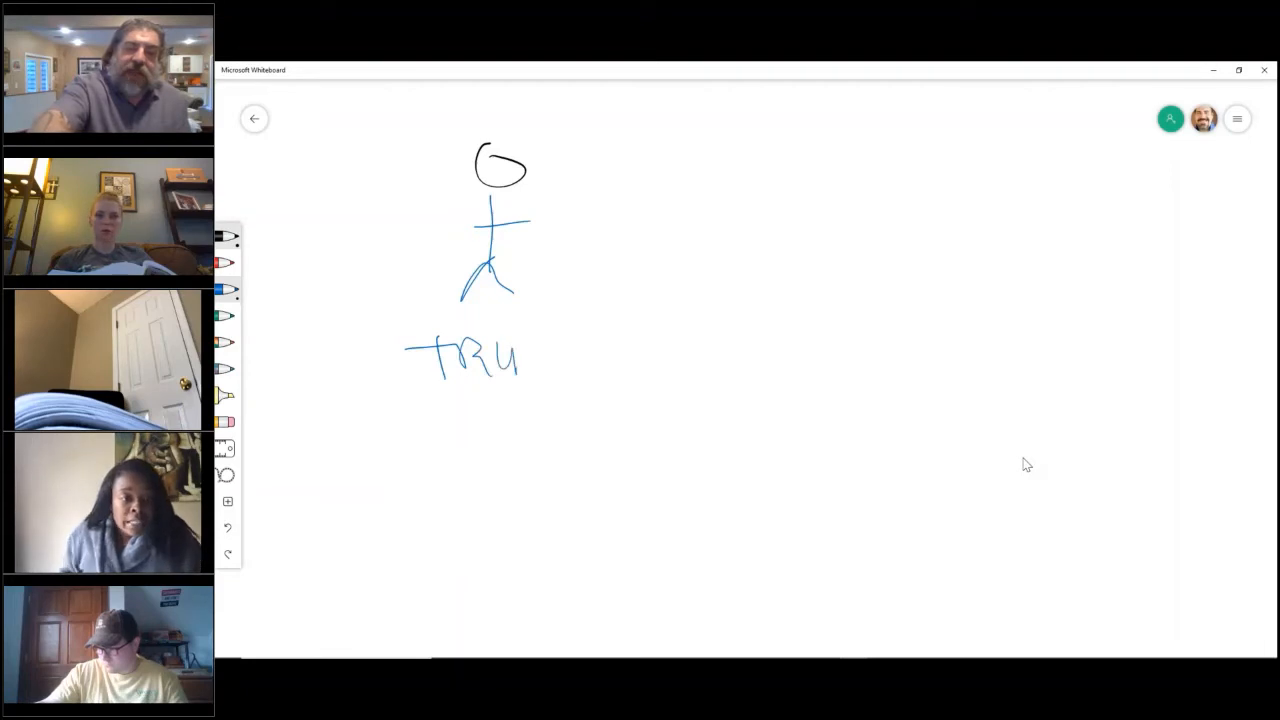
left_click_drag(520, 356, 636, 356)
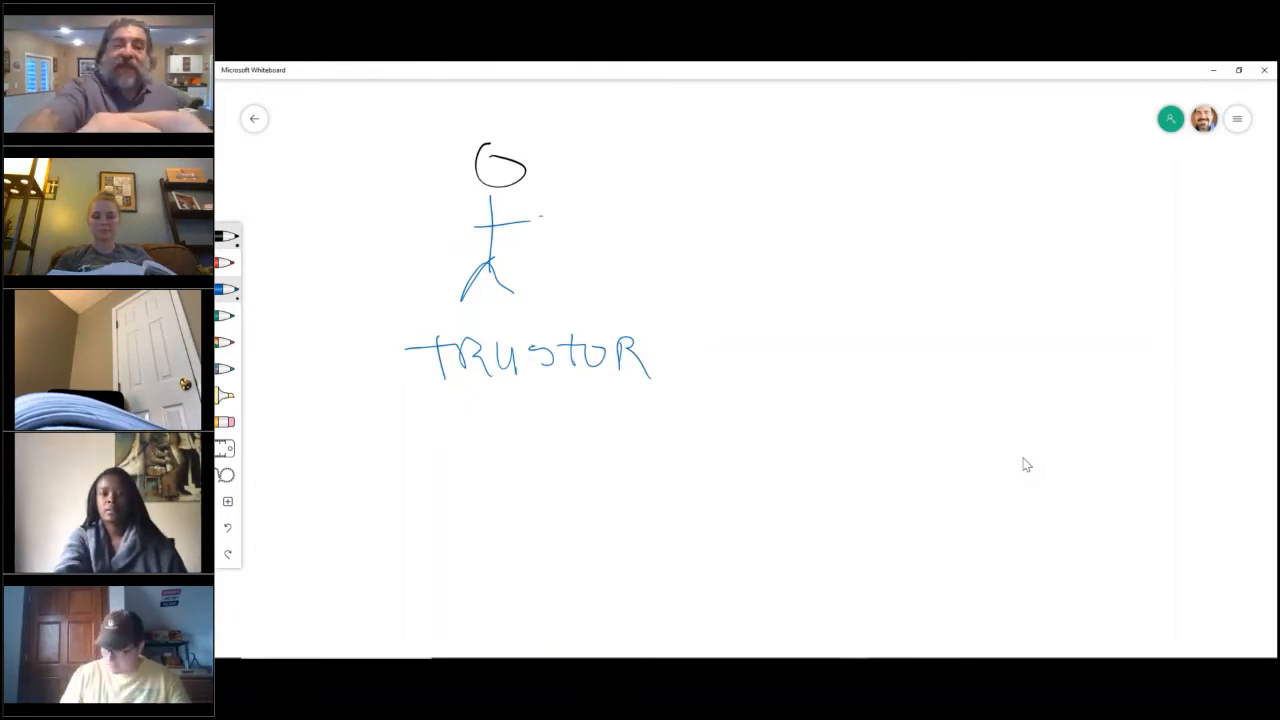
Step: Draw an arrow from the trustor to a document box filled with squiggly lines
left_click_drag(540, 216, 810, 310)
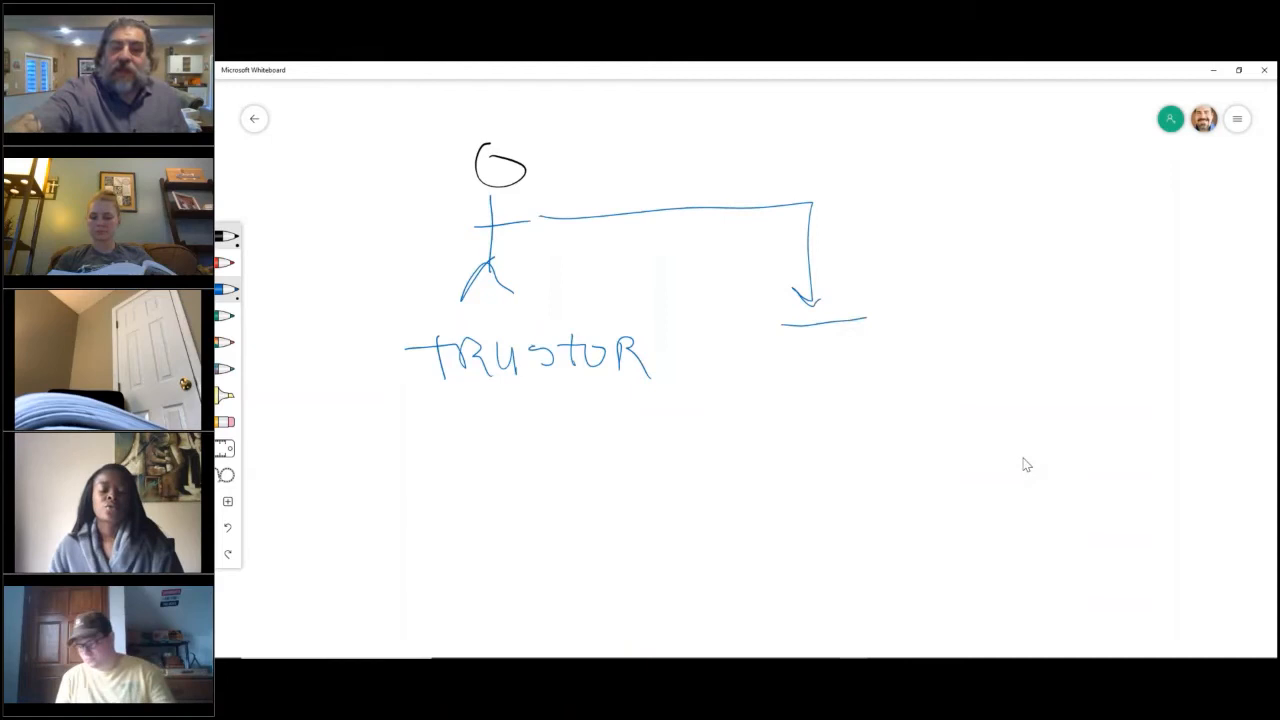
left_click_drag(770, 330, 868, 424)
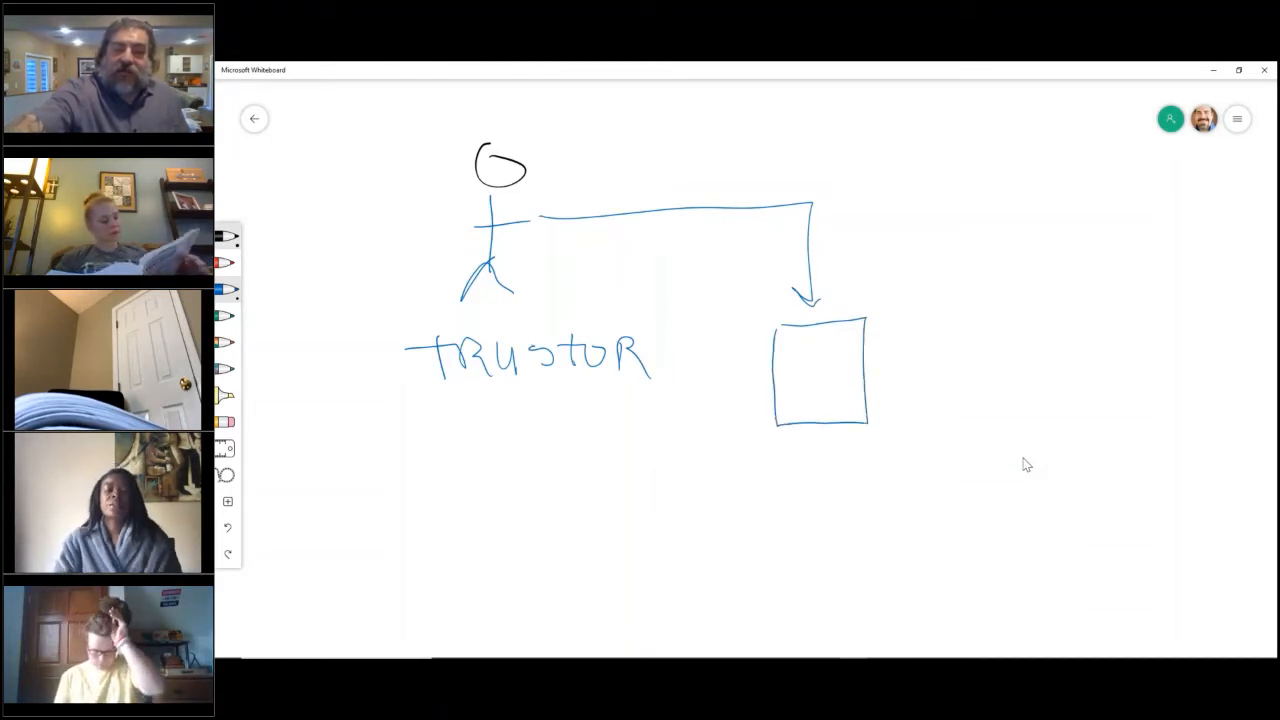
left_click_drag(800, 344, 840, 396)
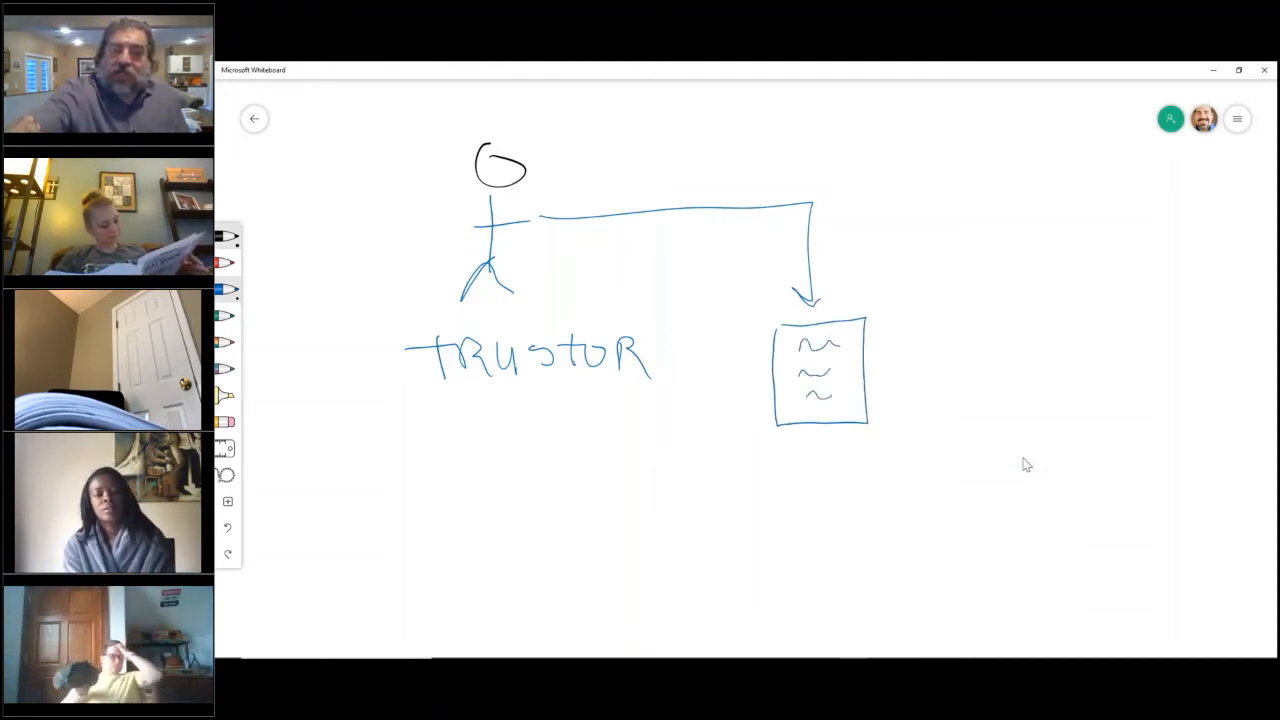
left_click_drag(944, 310, 956, 400)
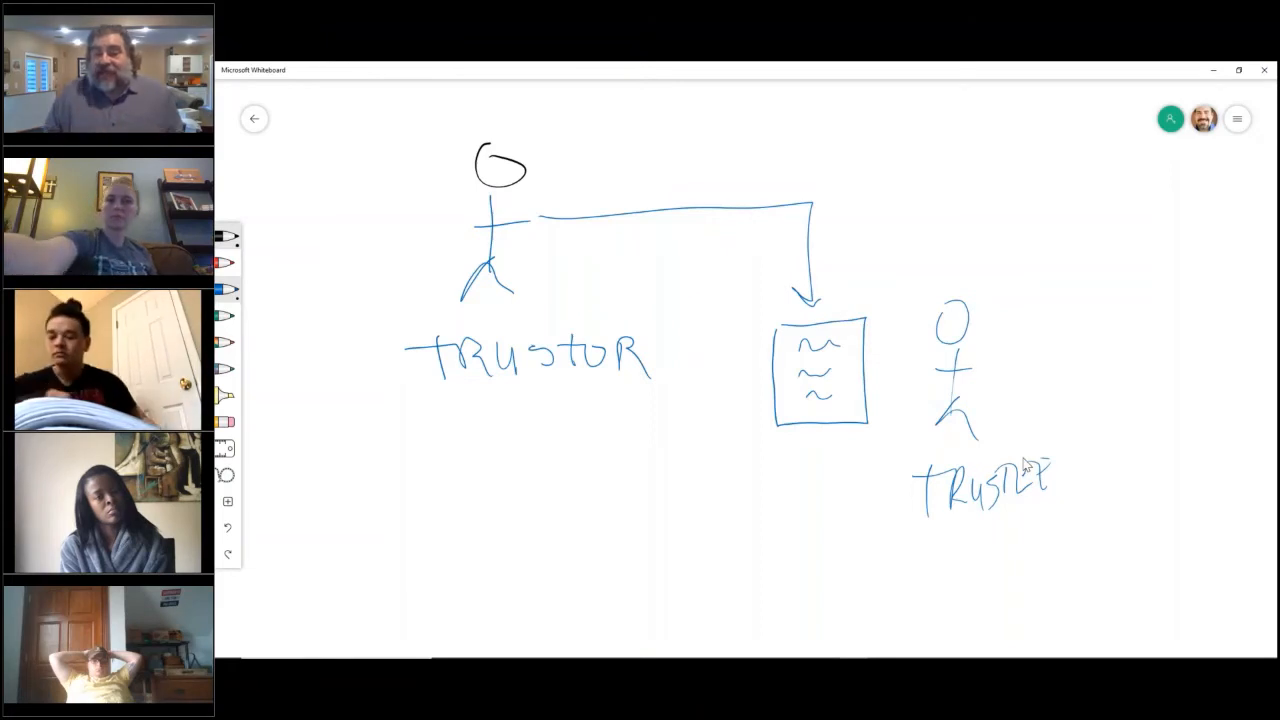
mouse_move(230, 262)
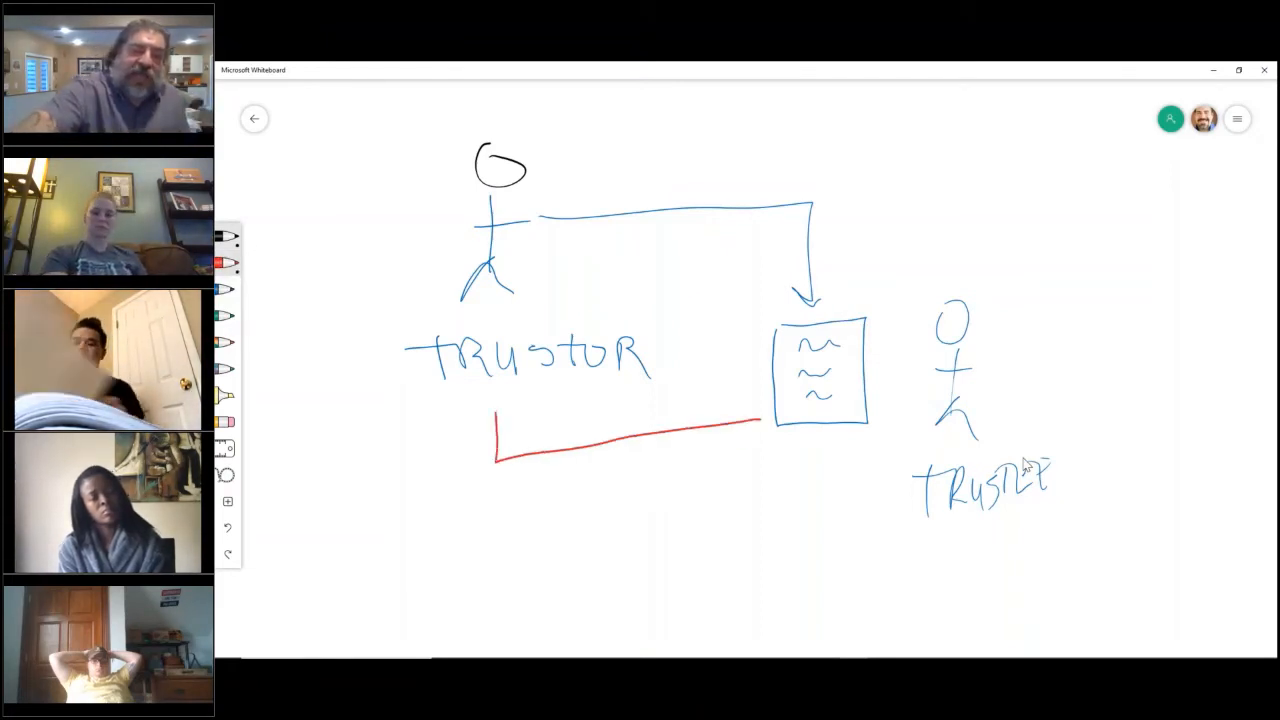
Step: Extend the red line up into the trustor and write Reconveyence beneath it
left_click_drag(496, 456, 480, 290)
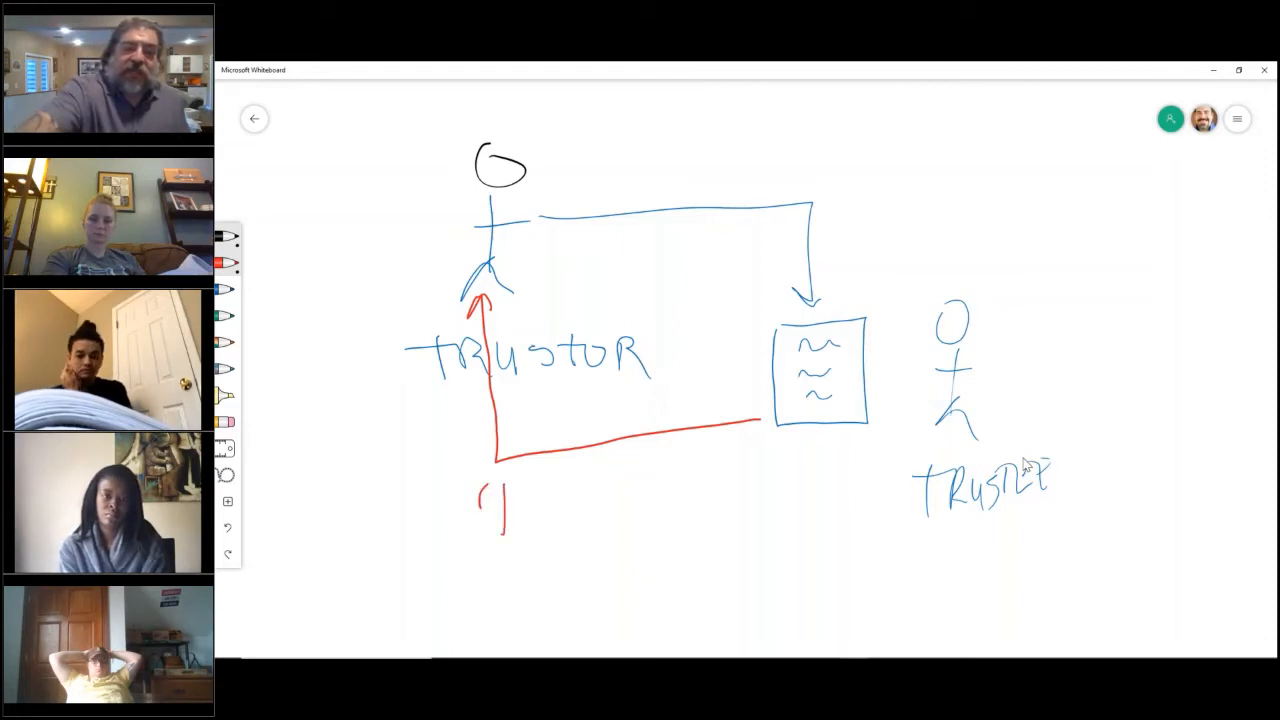
left_click_drag(480, 504, 576, 516)
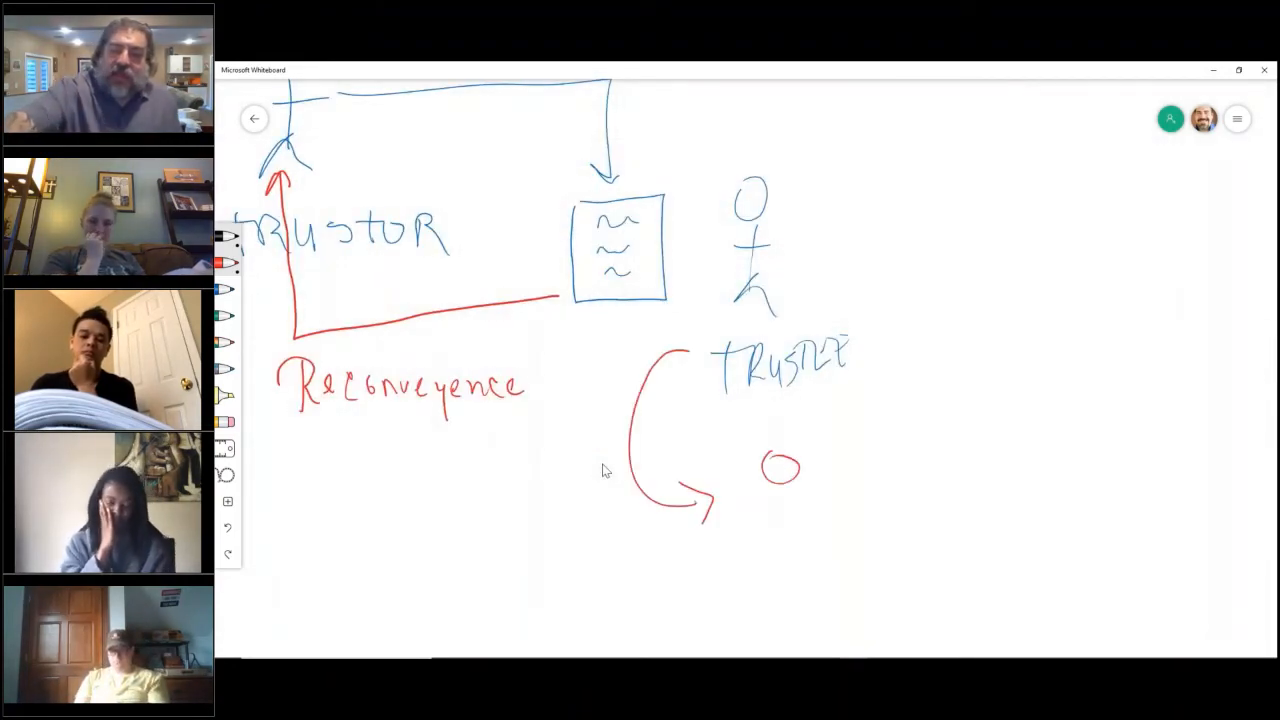
Step: Draw a body under the red circle to form the second stick figure
left_click_drag(780, 480, 780, 560)
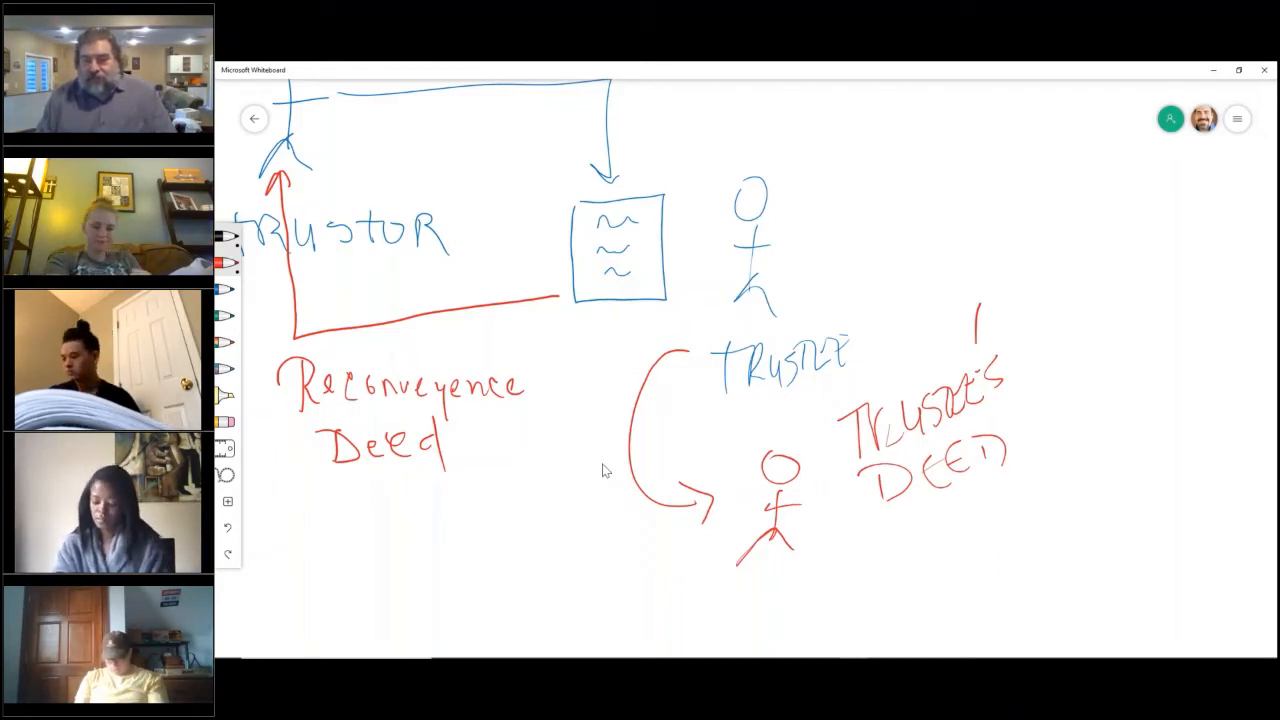
mouse_move(856, 250)
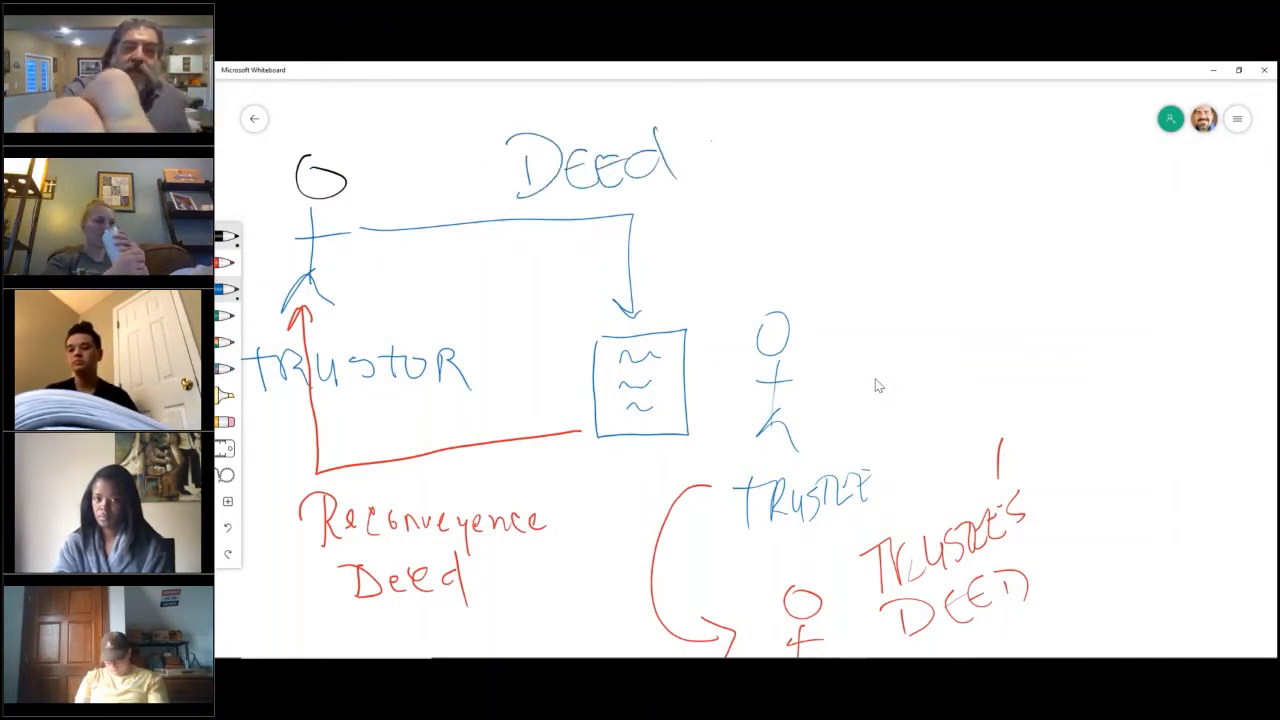
type("of TR")
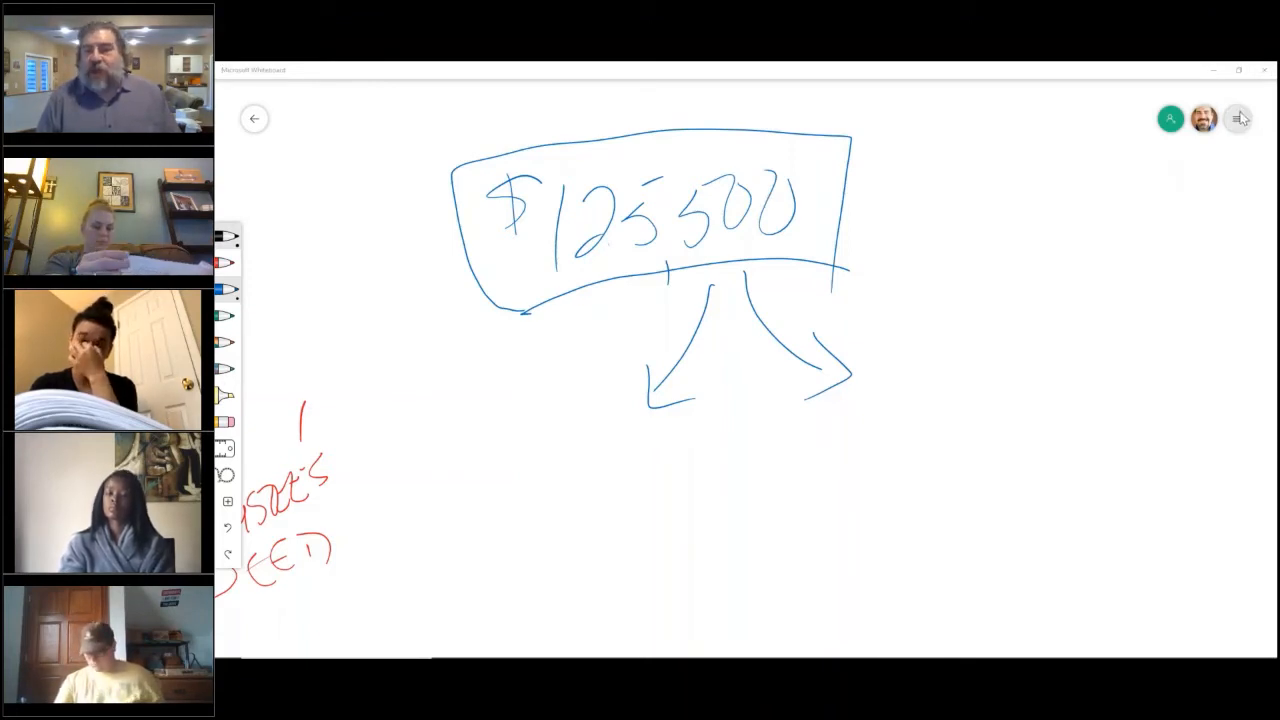
Step: Bring up the board options menu after boxing $125,500 with its two arrows
left_click(1238, 118)
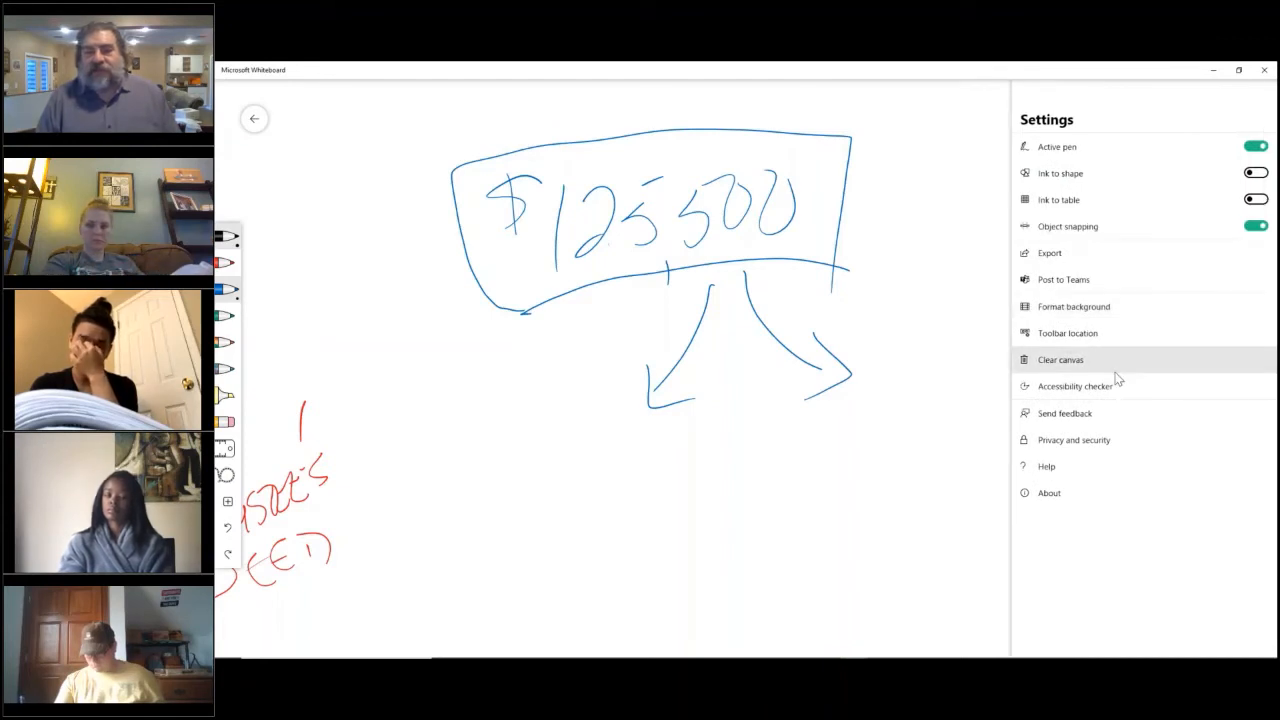
Step: Clear the canvas, erasing the trust deed diagram and boxed amount
left_click(1060, 360)
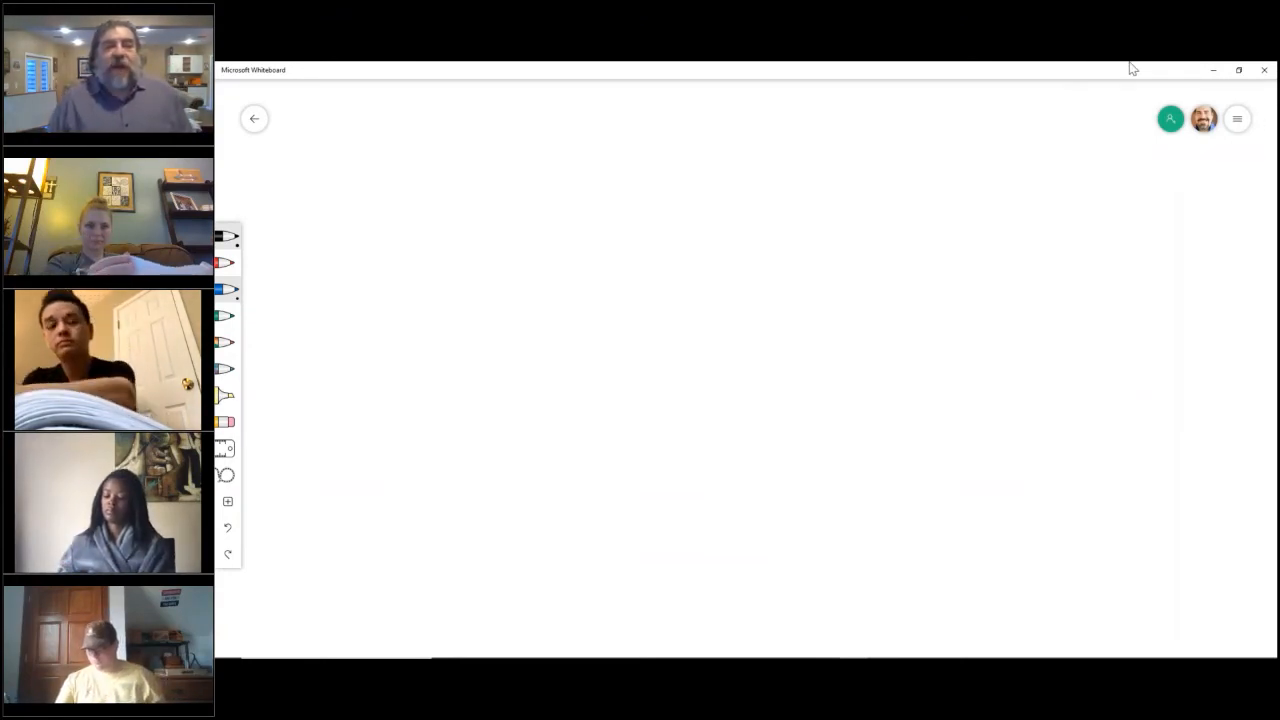
mouse_move(1092, 98)
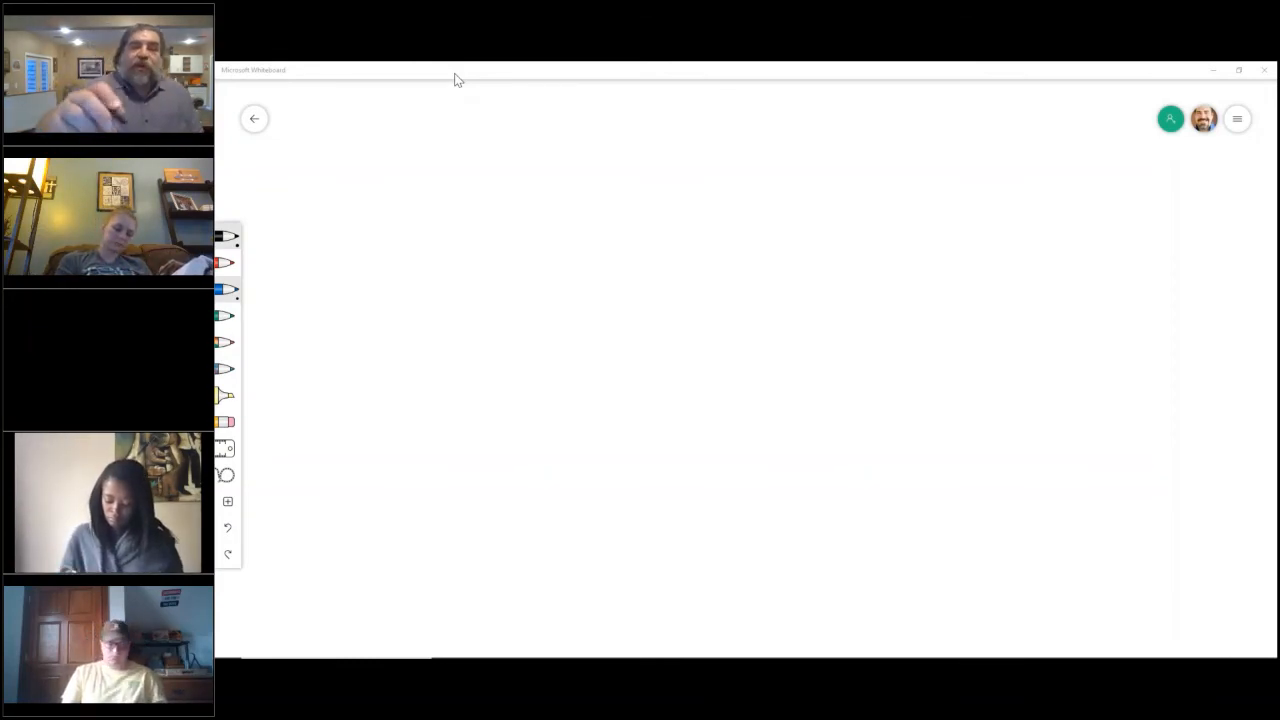
Step: Write a dollar sign with black pen at the top centre of the blank board
left_click_drag(612, 150, 612, 184)
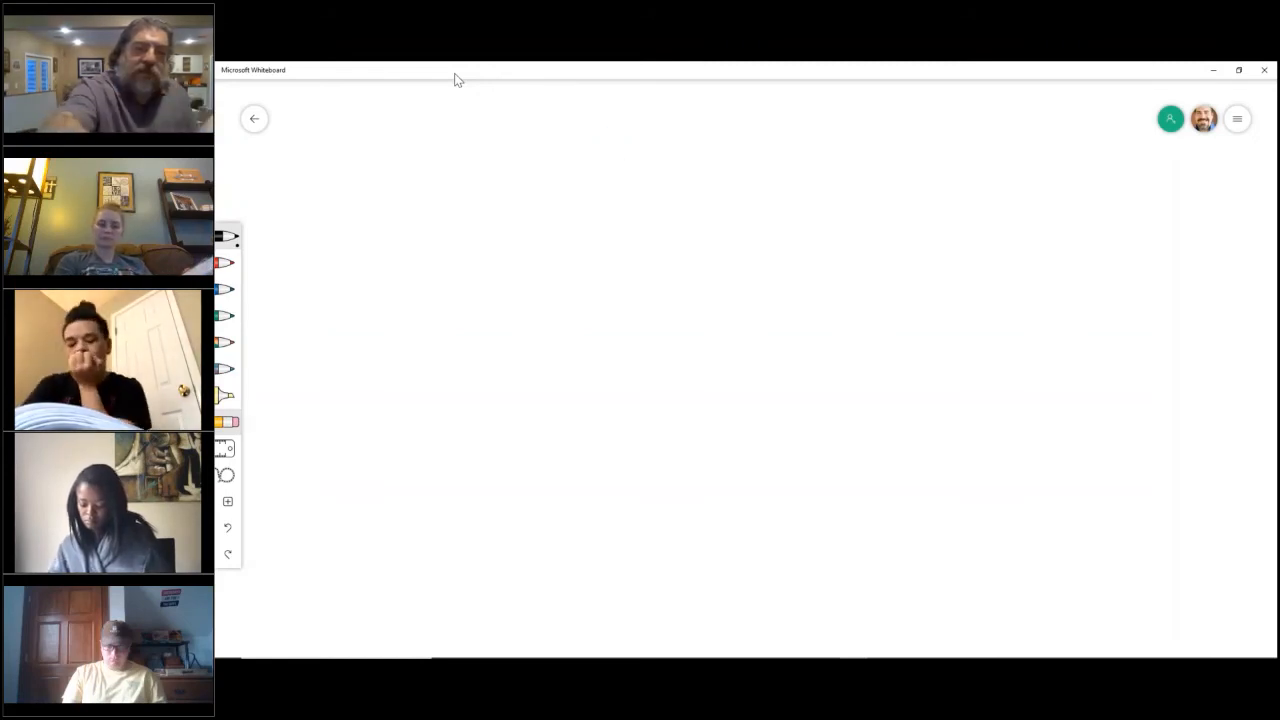
left_click_drag(616, 130, 640, 164)
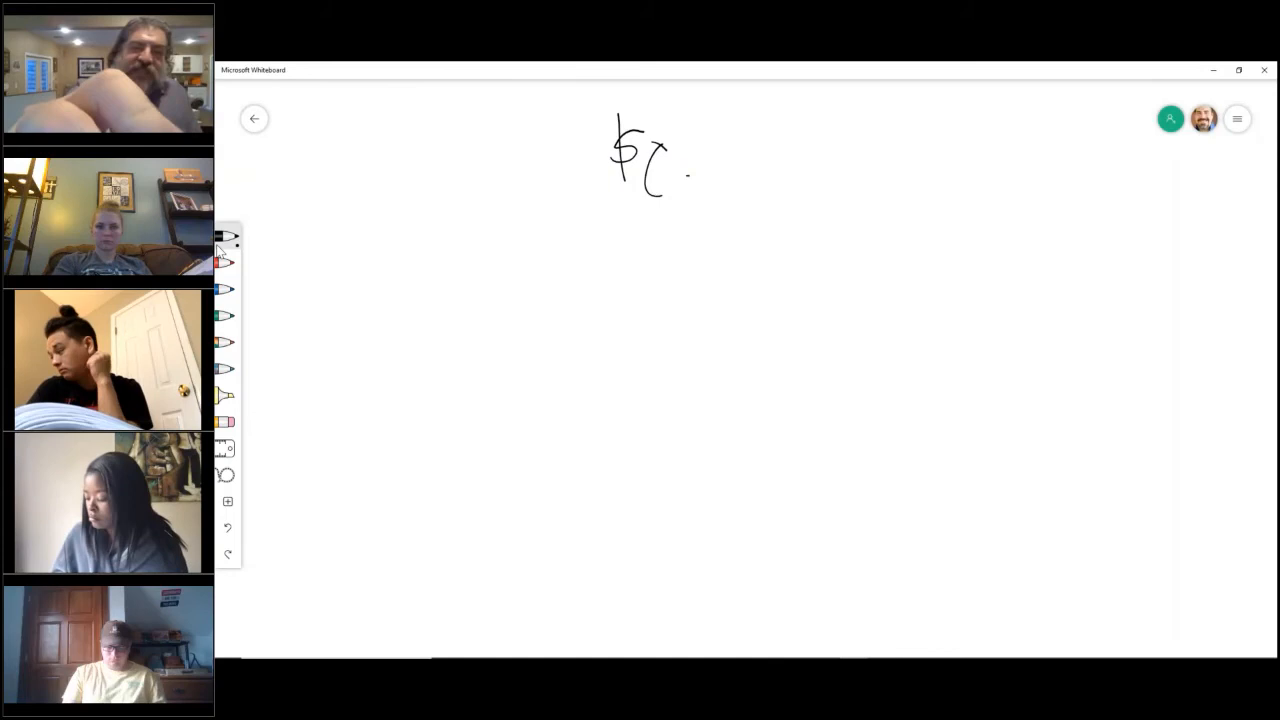
Step: Write the rate $0.50/$1,000, the price 125,500 below, and begin 125. underneath
left_click_drag(684, 176, 716, 160)
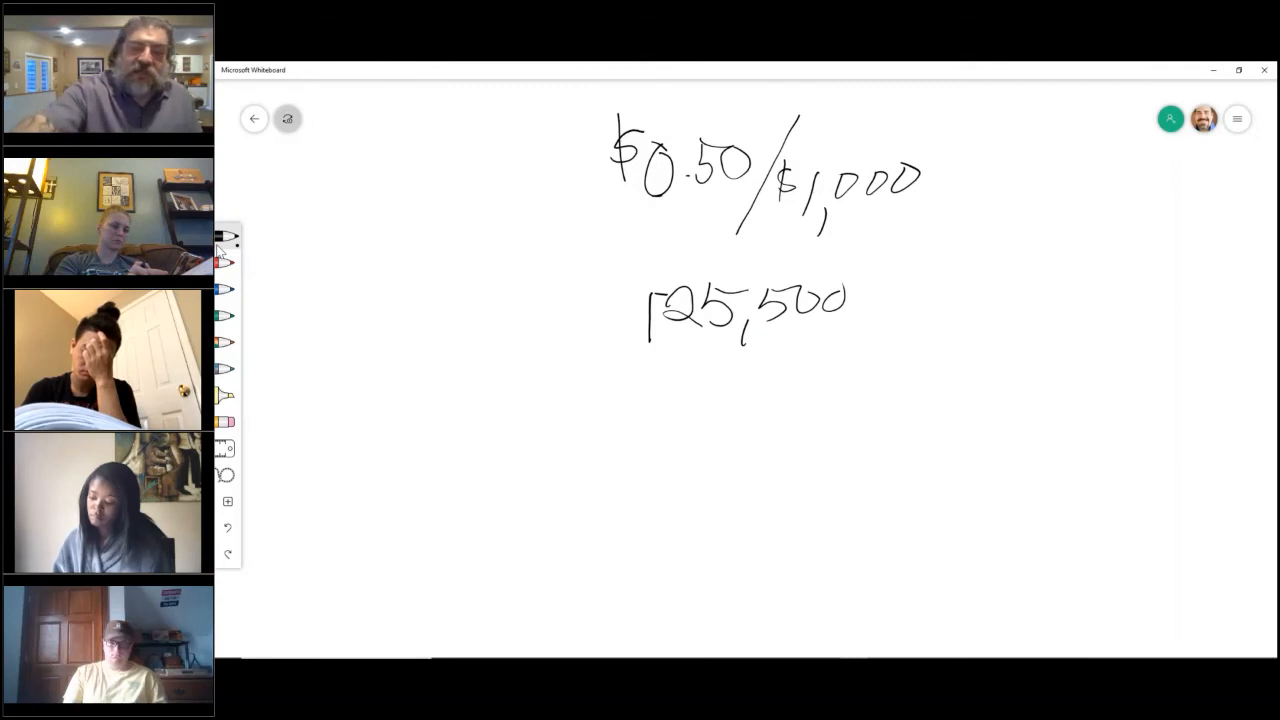
left_click_drag(660, 400, 736, 390)
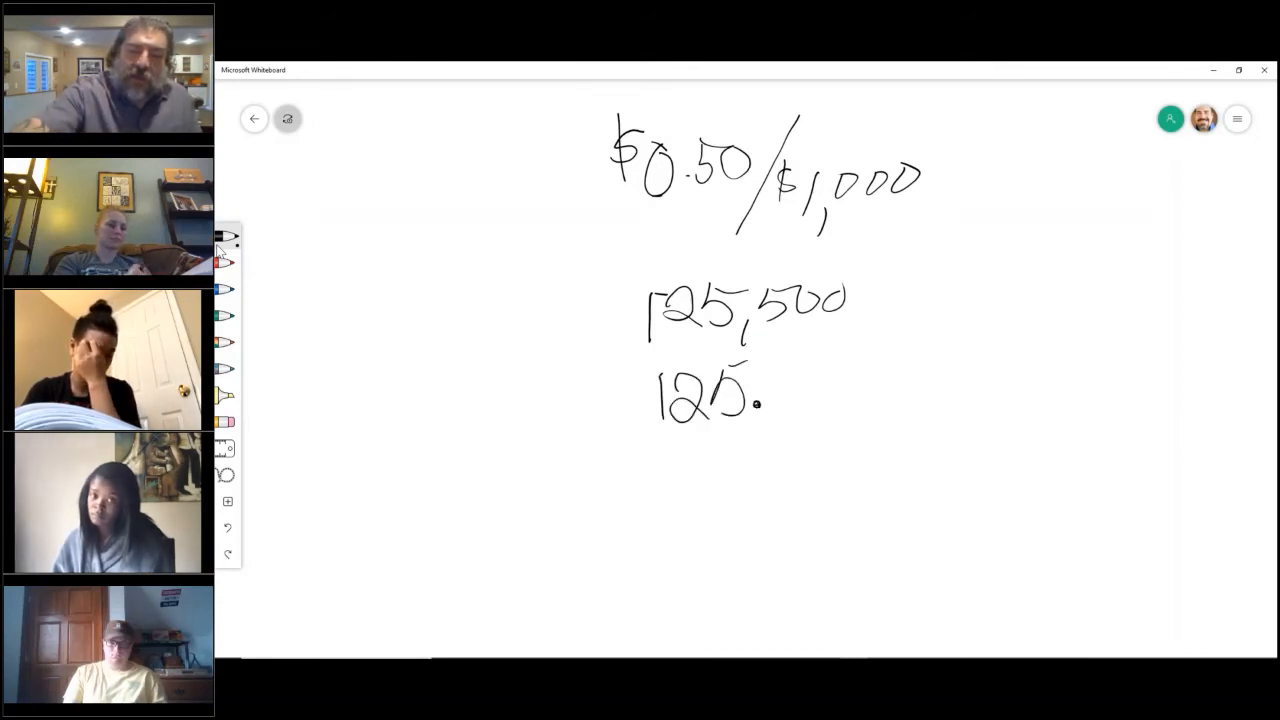
Step: Write 125.5 × .50 with a rule line and the product 62.75 beneath
left_click_drag(764, 400, 800, 410)
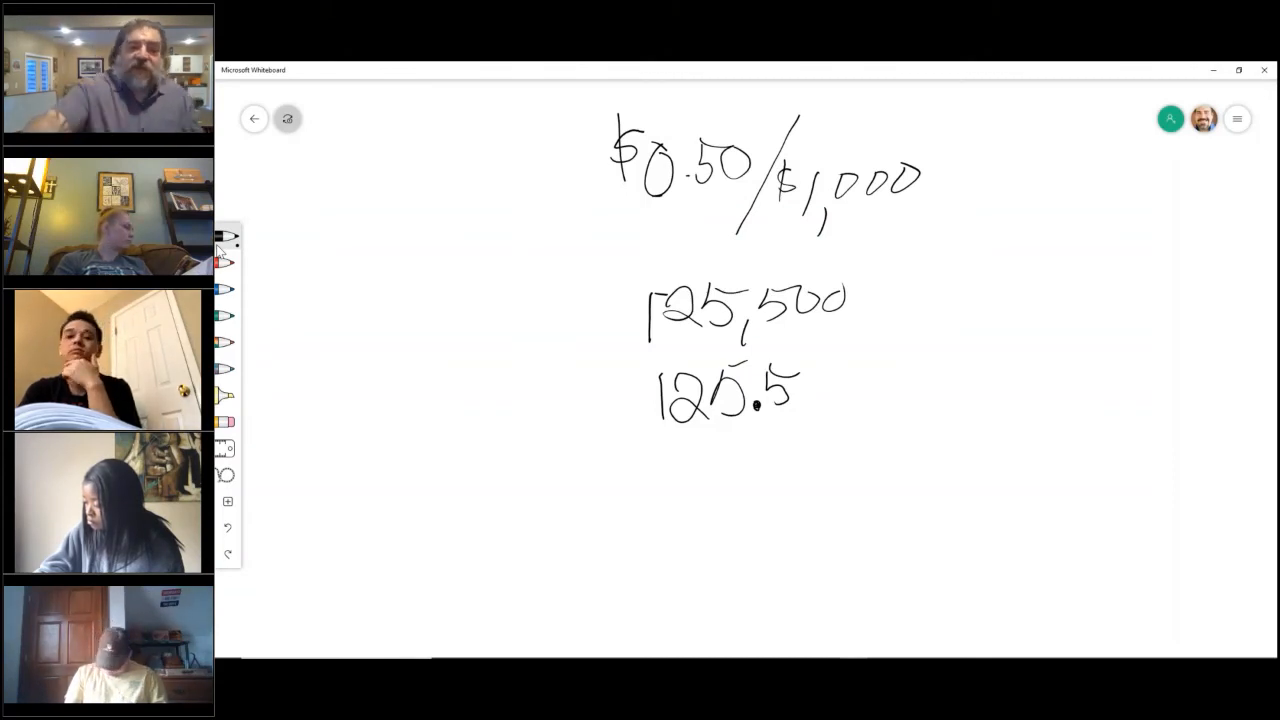
left_click_drag(670, 464, 650, 510)
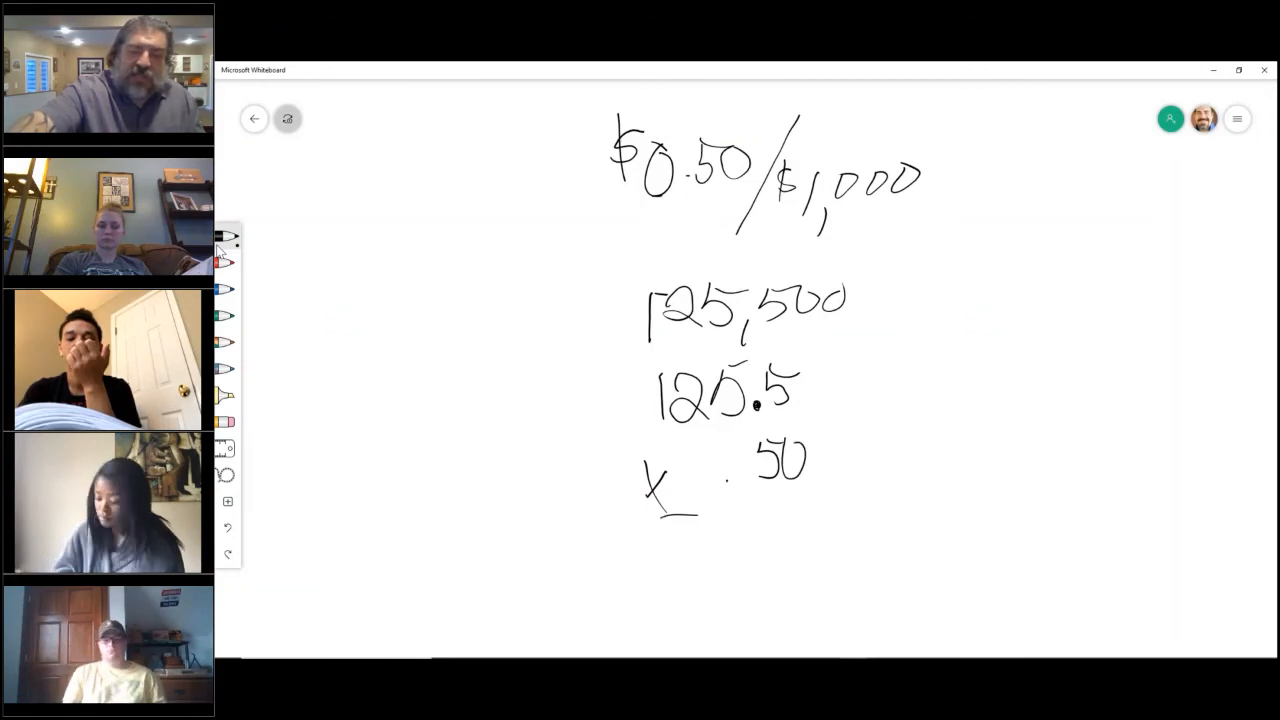
left_click_drag(656, 516, 830, 516)
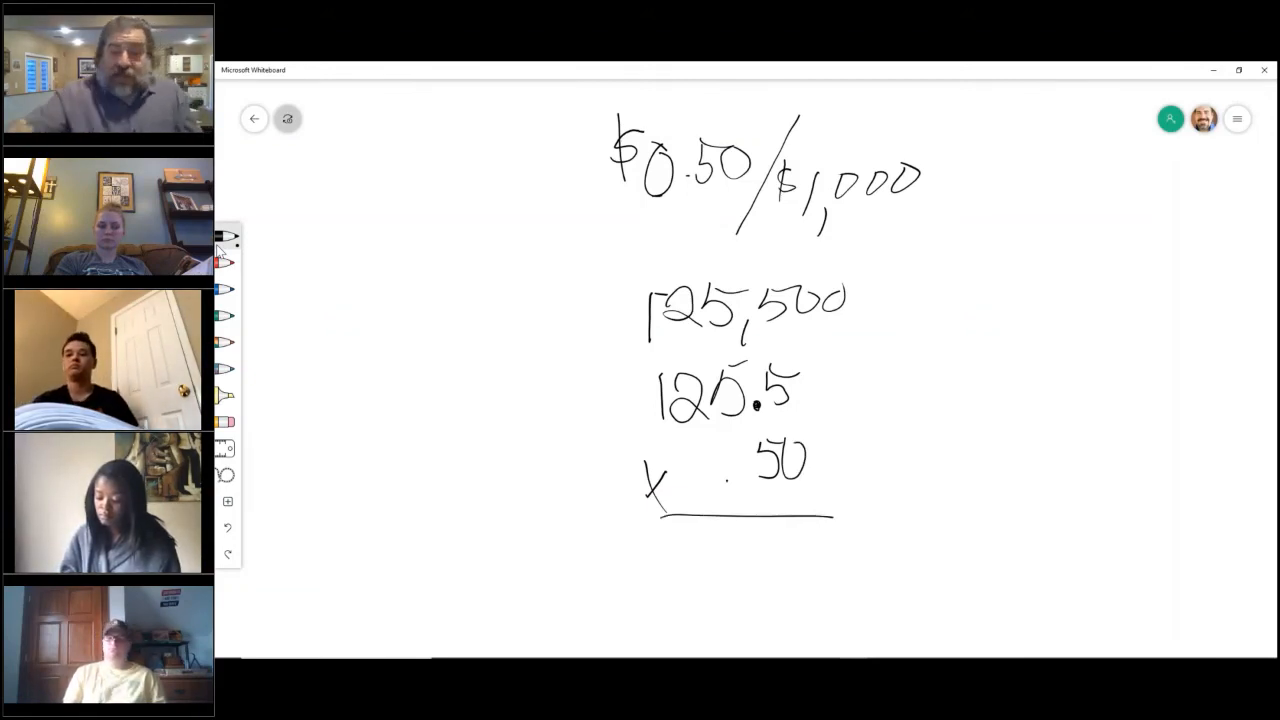
left_click_drag(710, 550, 744, 576)
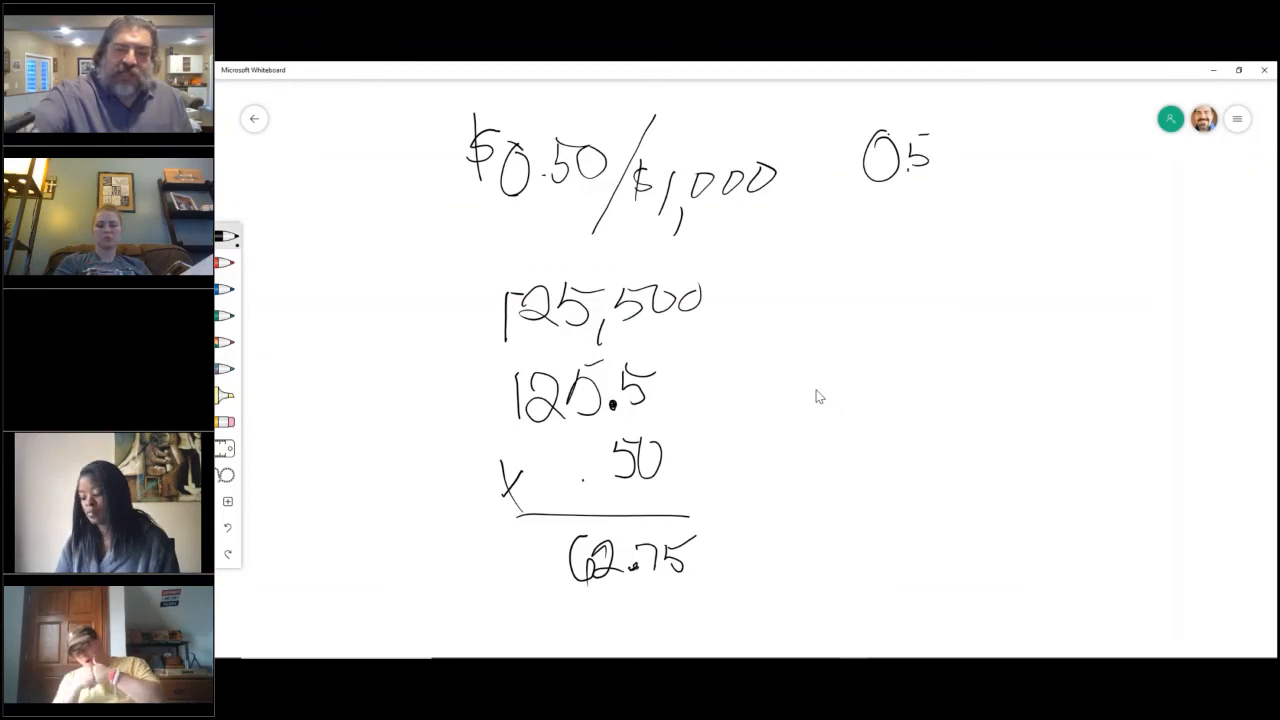
Step: Write '0.50/$1,000 or any part thereof' at right with an arrow from 125,500
left_click_drag(930, 160, 970, 230)
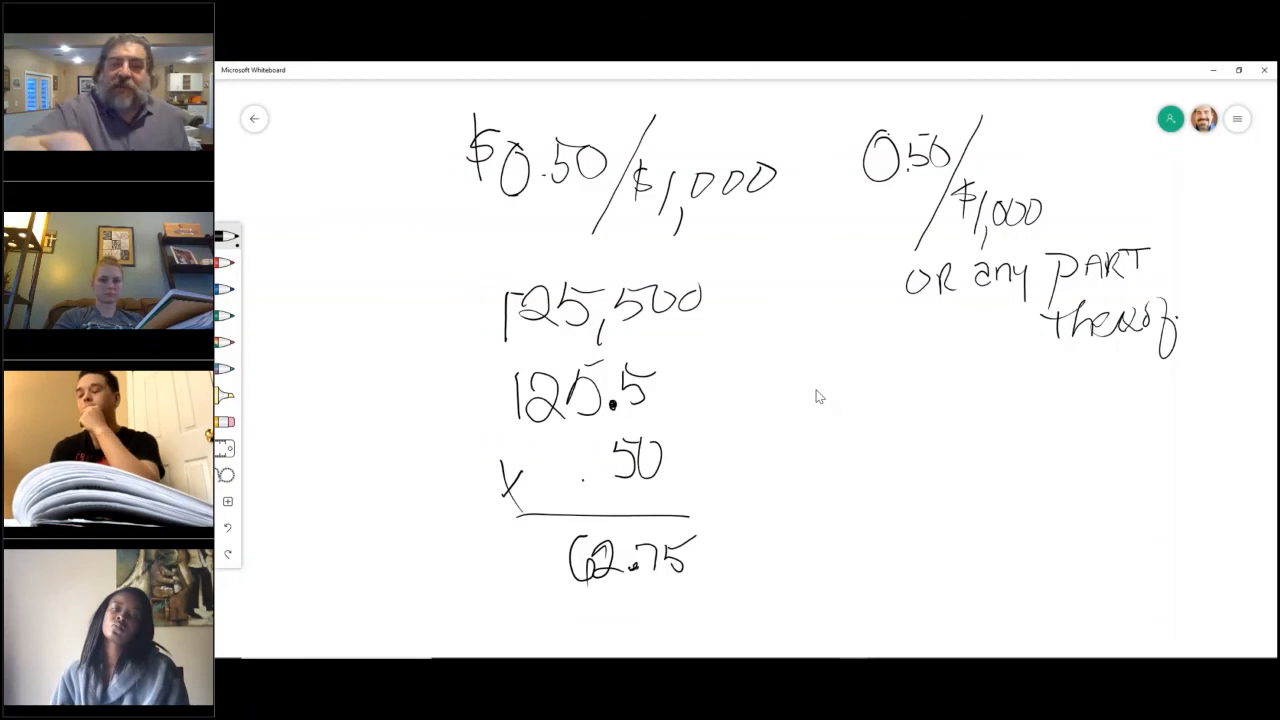
left_click_drag(720, 290, 844, 316)
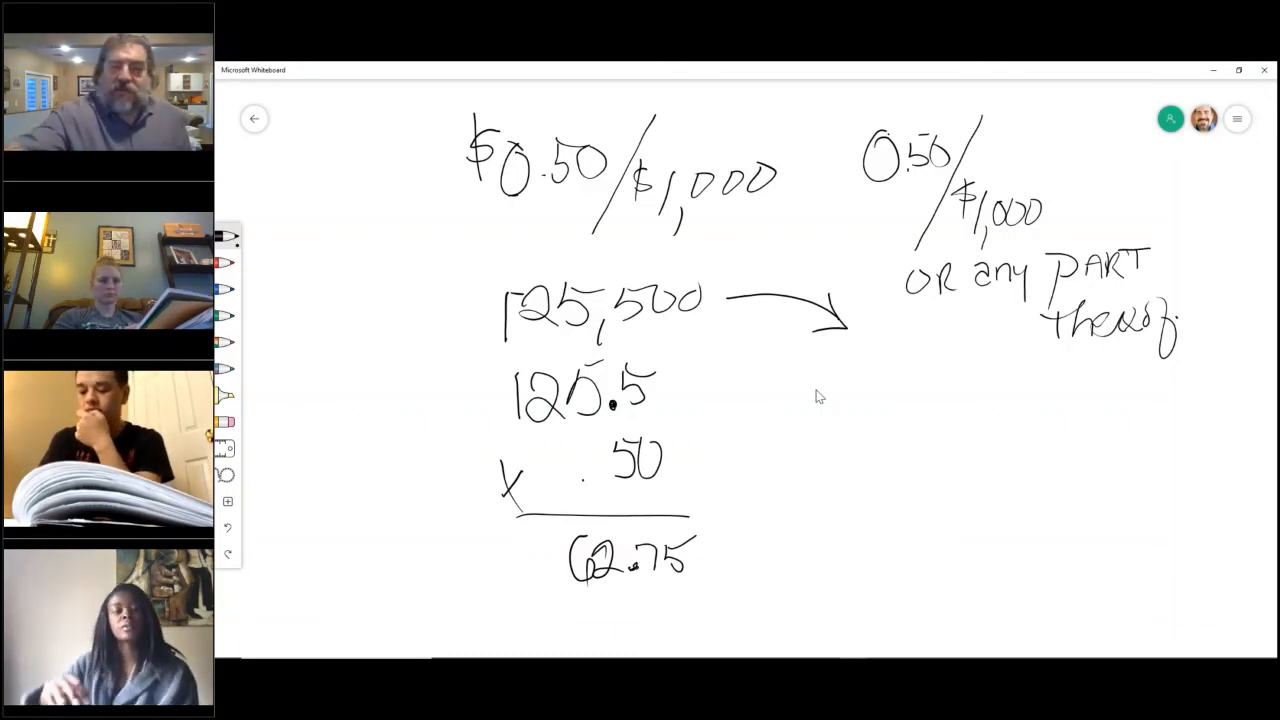
Step: Write the rounded-up 126.0 at the arrow's end and start 'x .' beneath it
left_click_drag(876, 340, 916, 380)
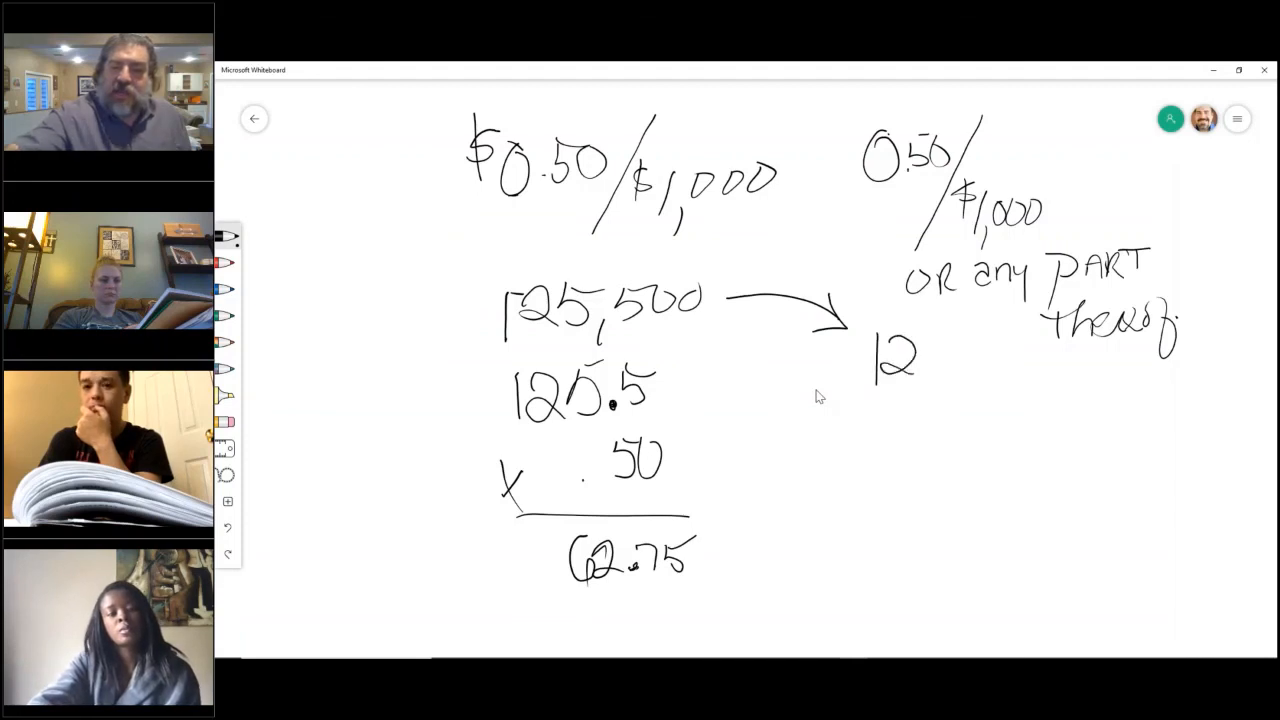
left_click_drag(916, 360, 940, 364)
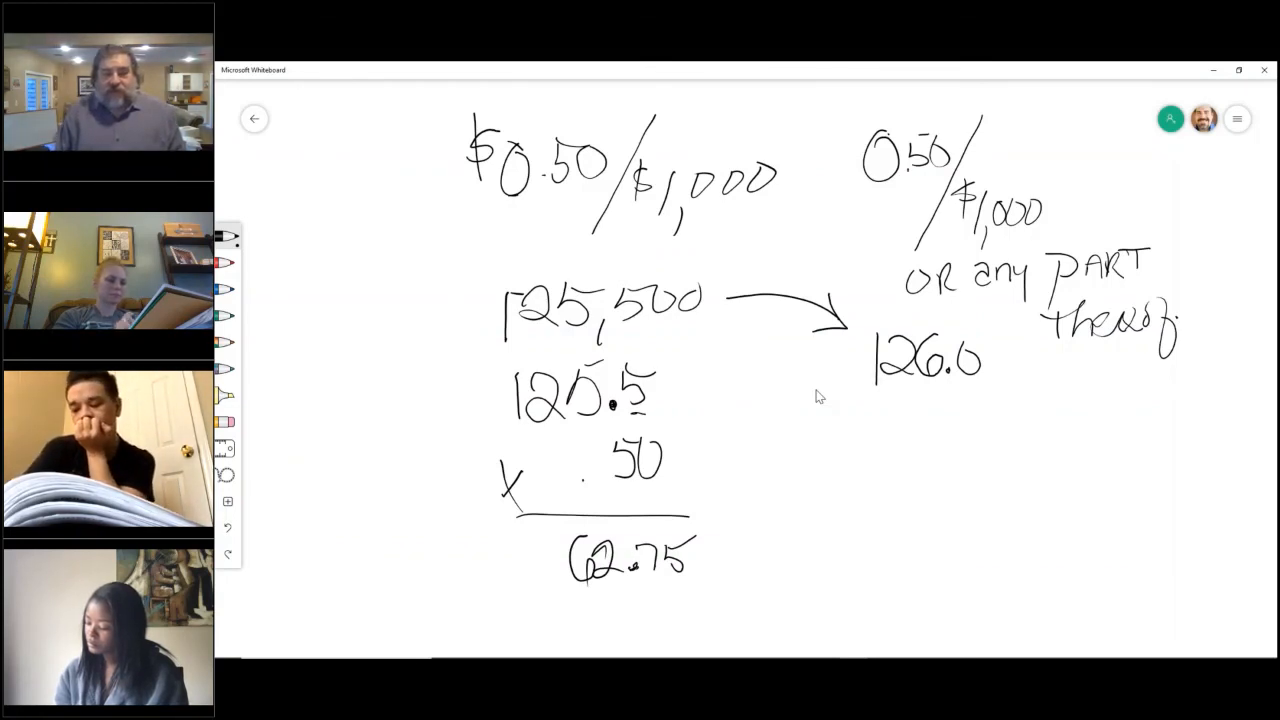
left_click_drag(850, 460, 910, 464)
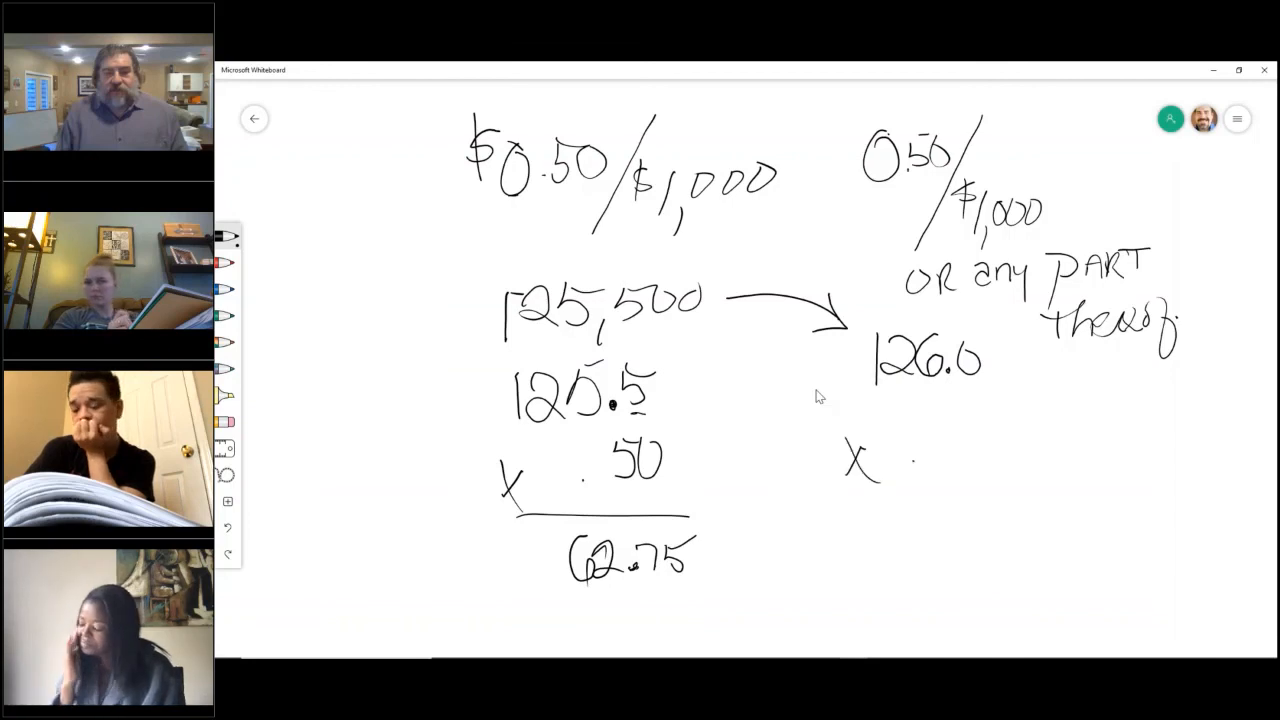